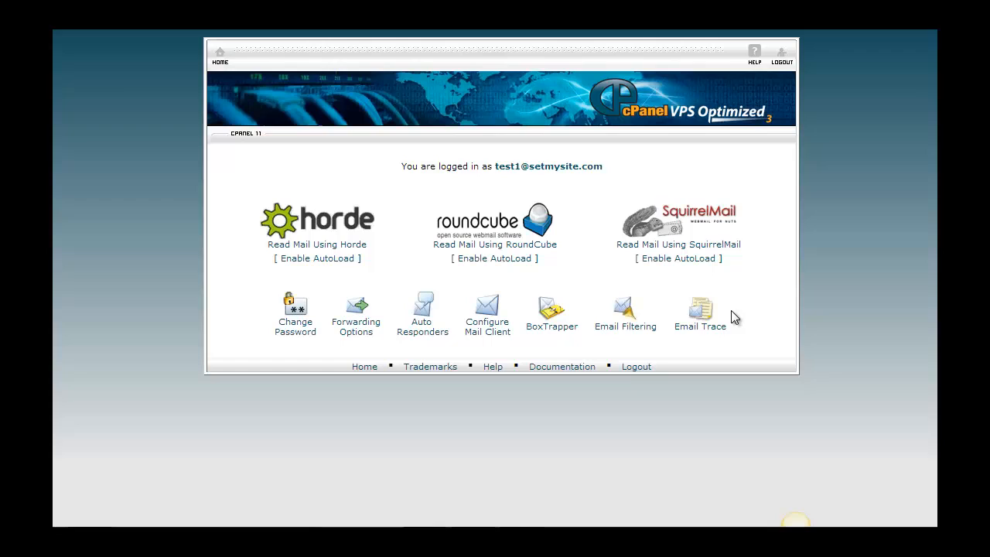
mouse_move(505, 191)
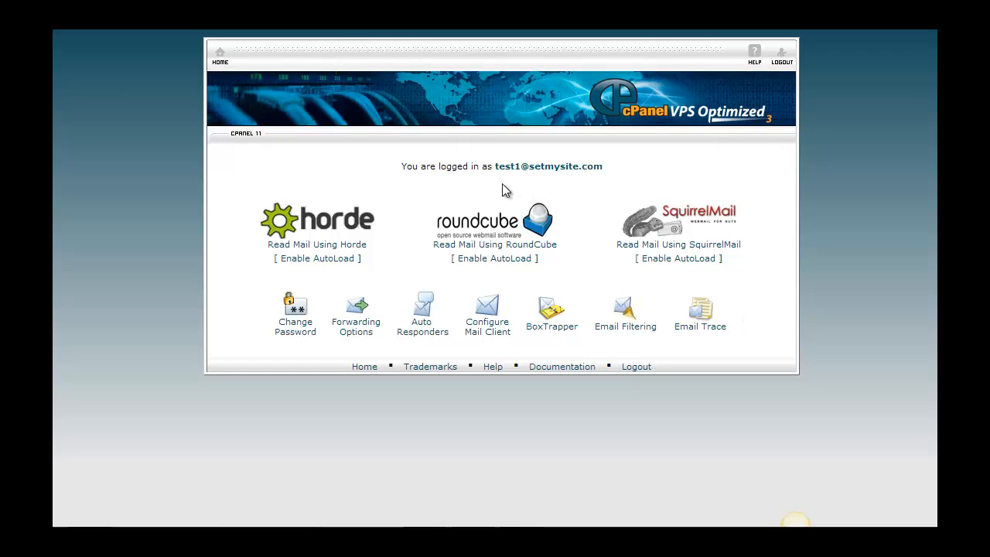
mouse_move(574, 184)
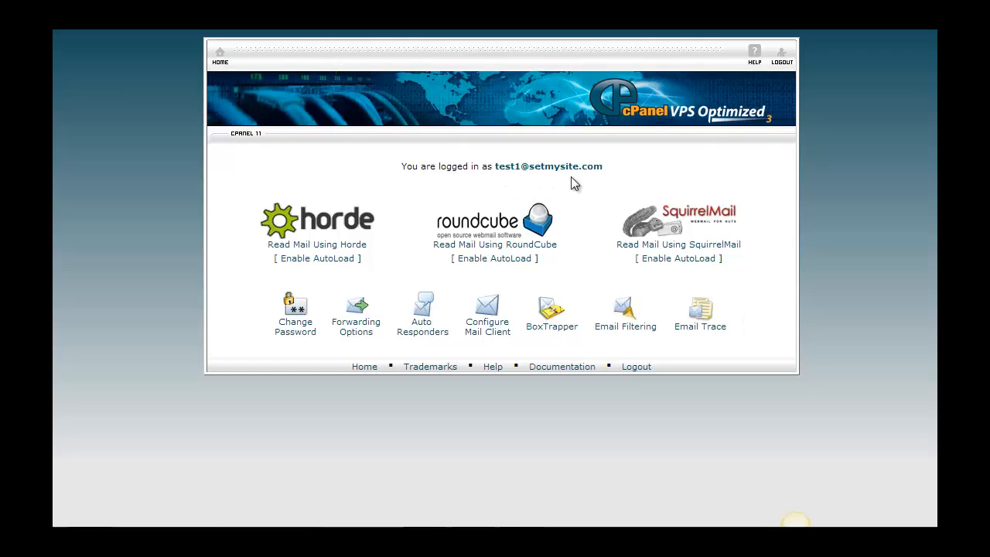
mouse_move(513, 199)
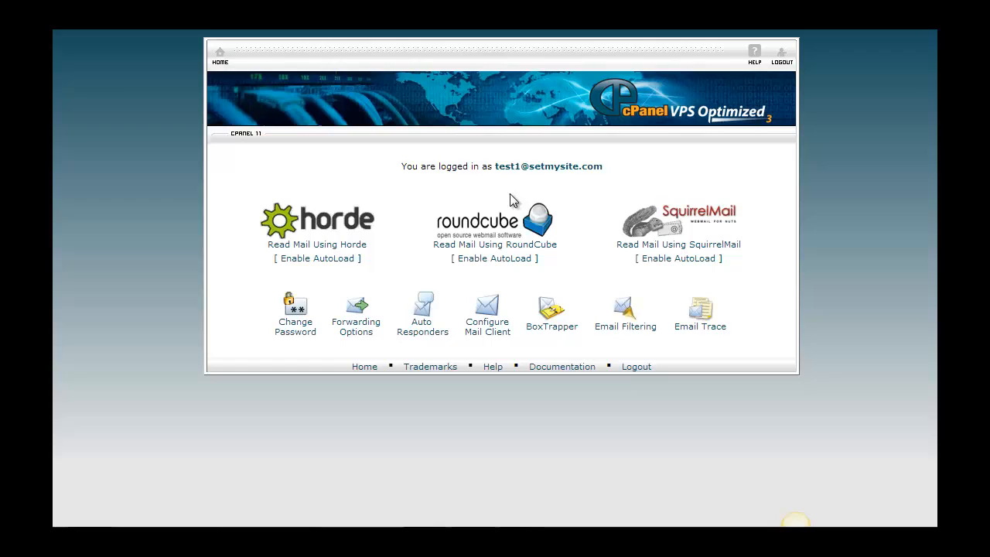
mouse_move(533, 434)
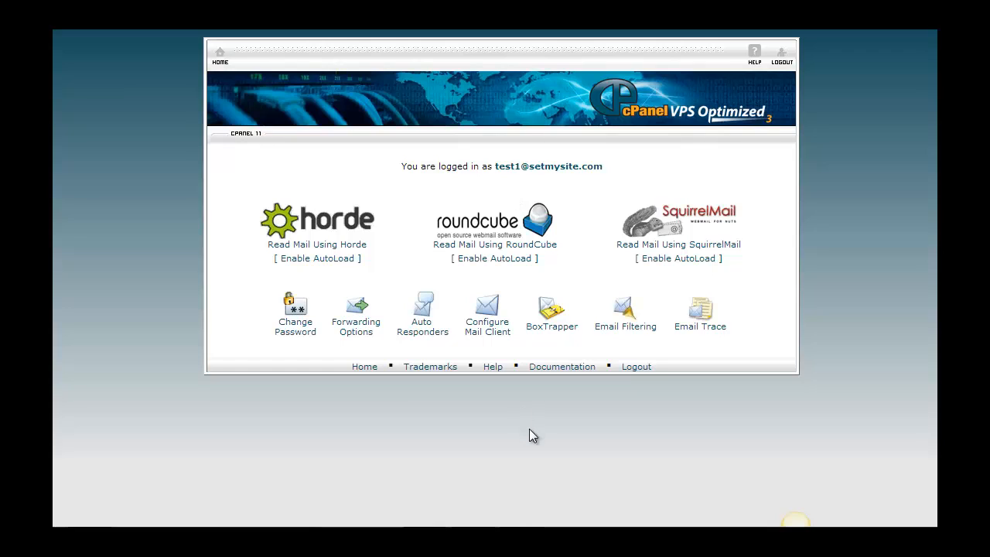
mouse_move(355, 401)
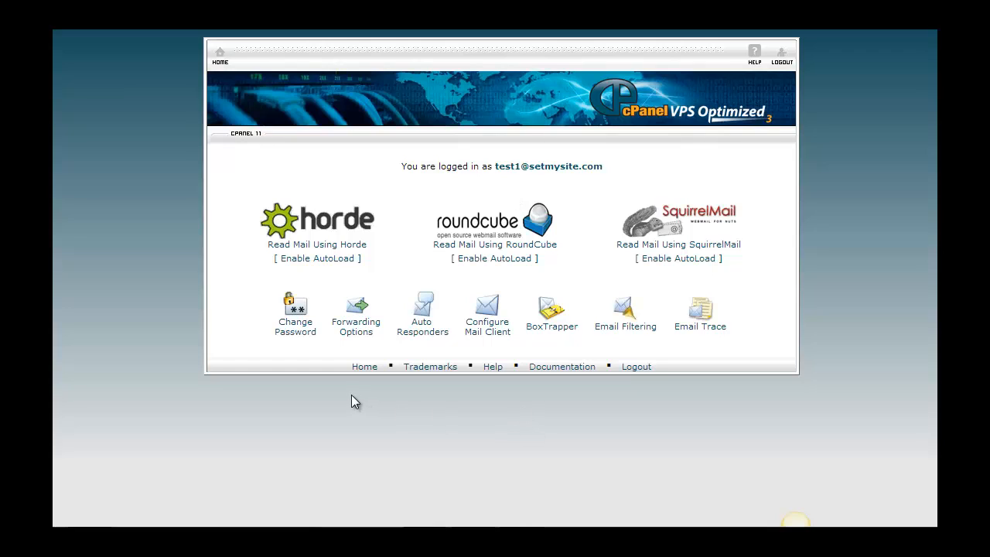
mouse_move(372, 324)
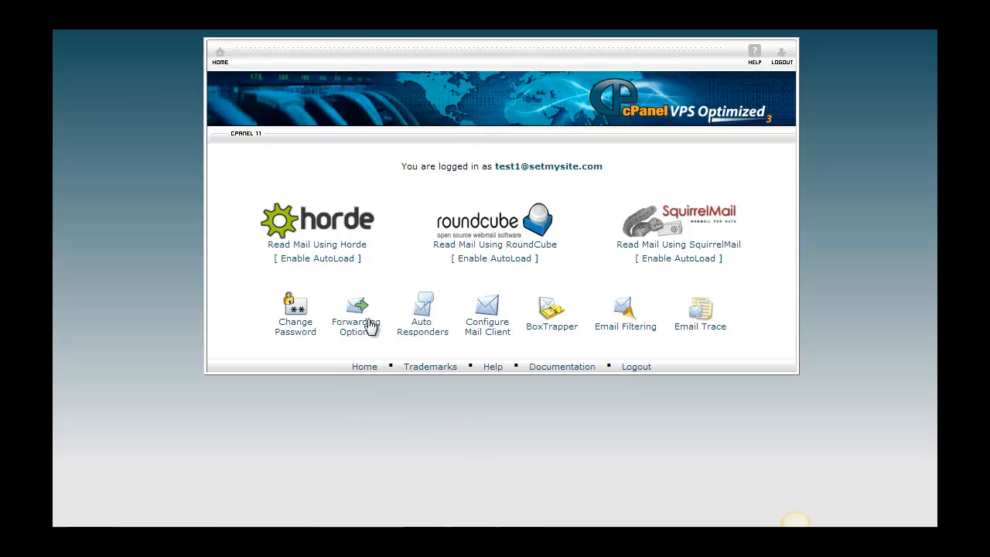
click(355, 313)
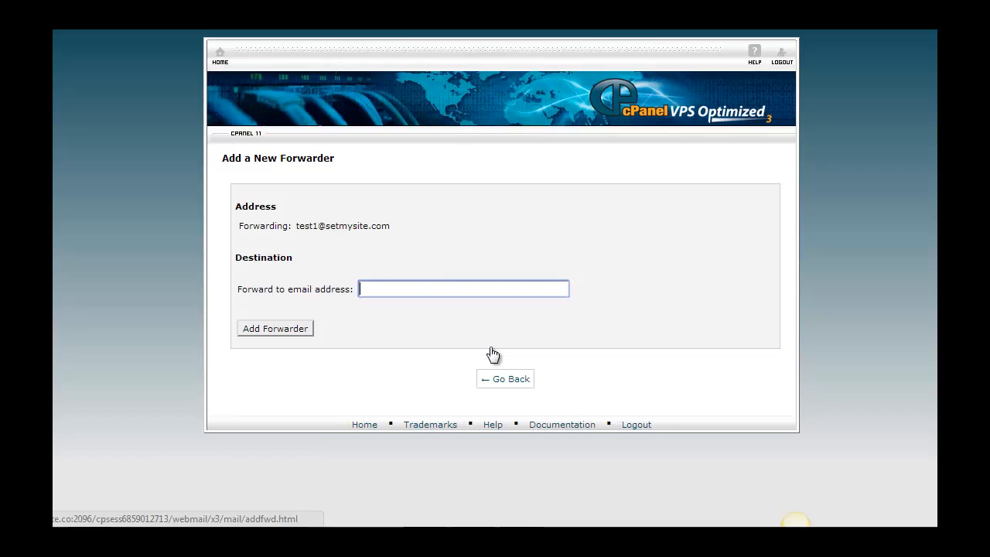
click(463, 289)
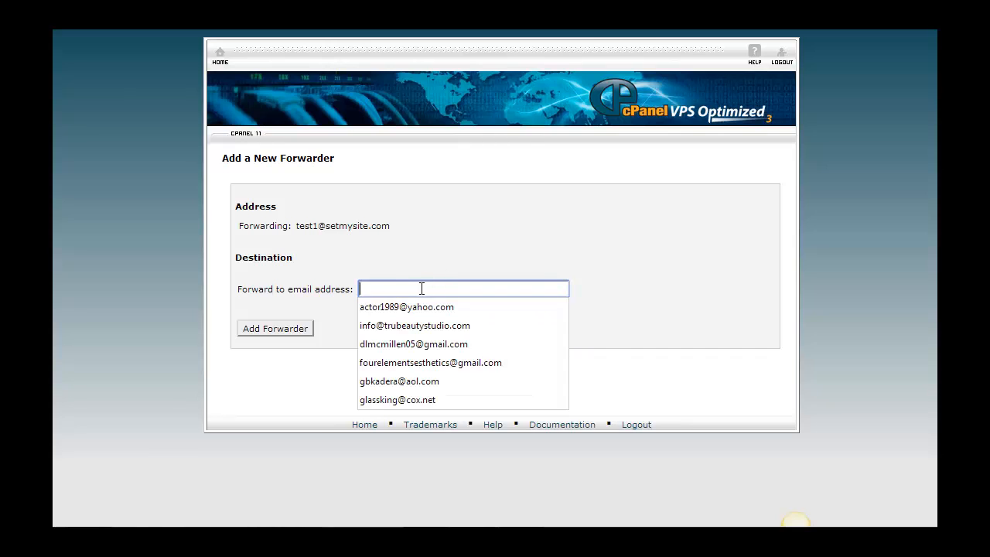
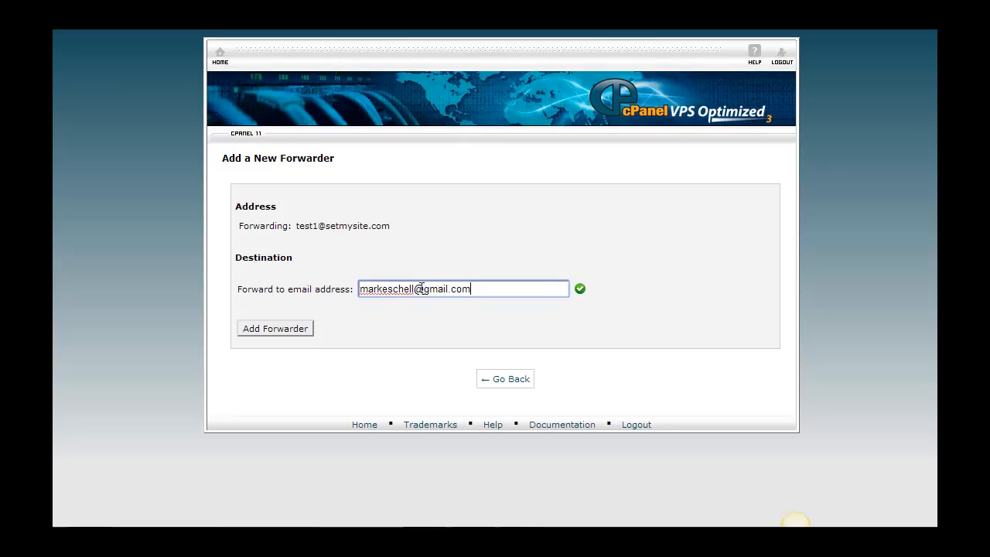
click(274, 328)
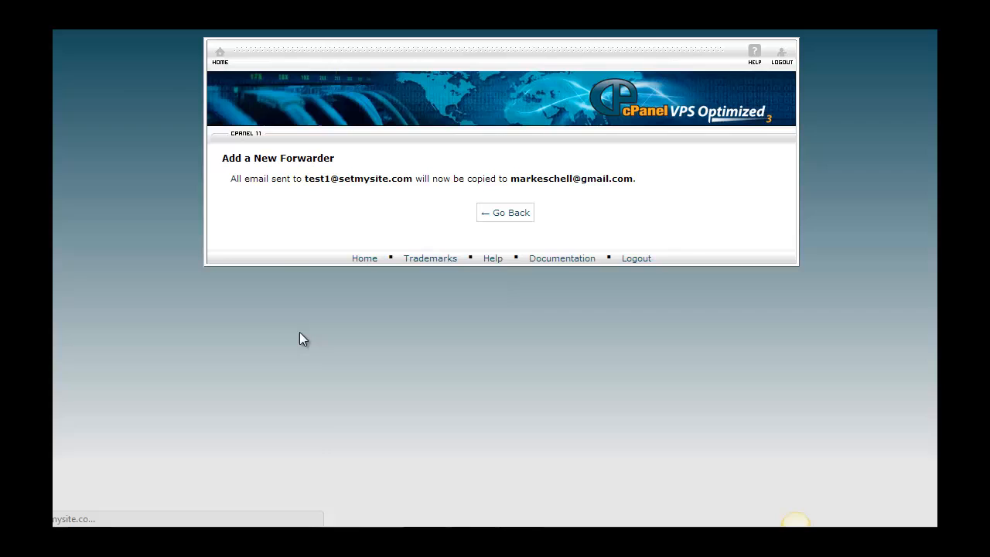
mouse_move(633, 280)
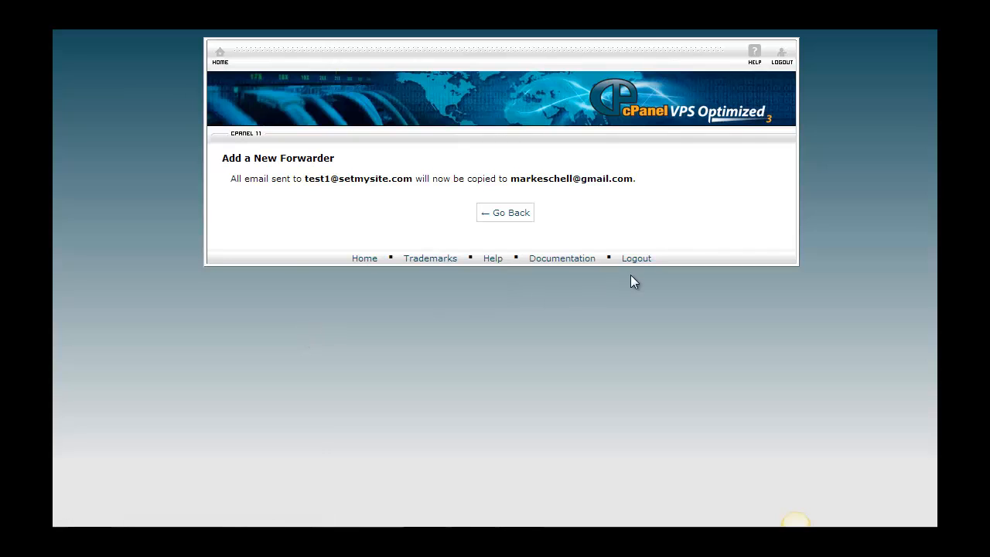
mouse_move(322, 202)
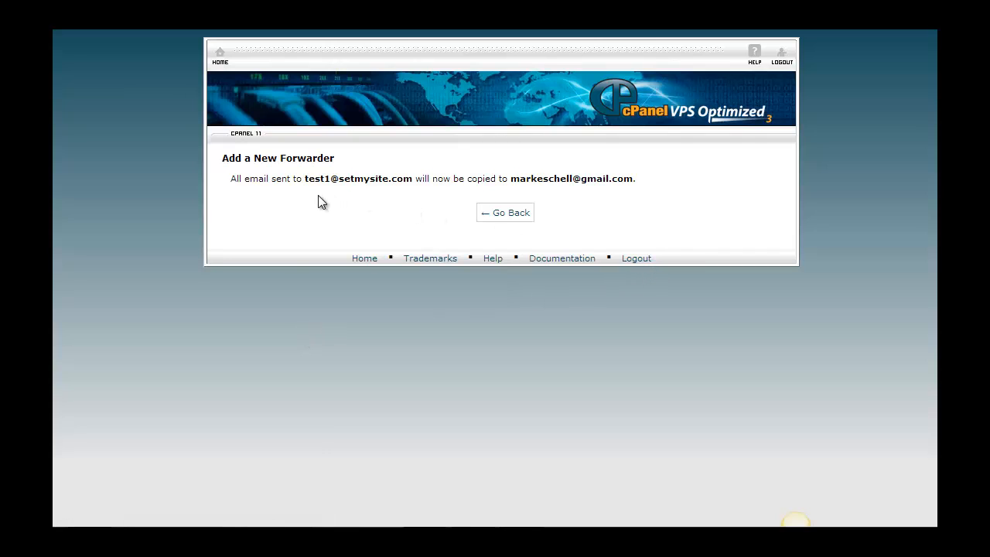
mouse_move(400, 200)
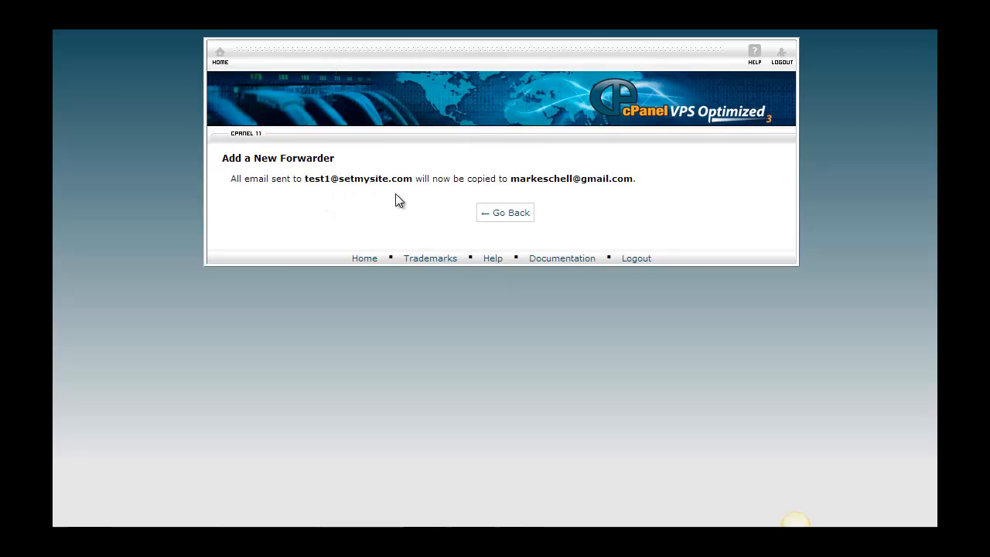
mouse_move(460, 207)
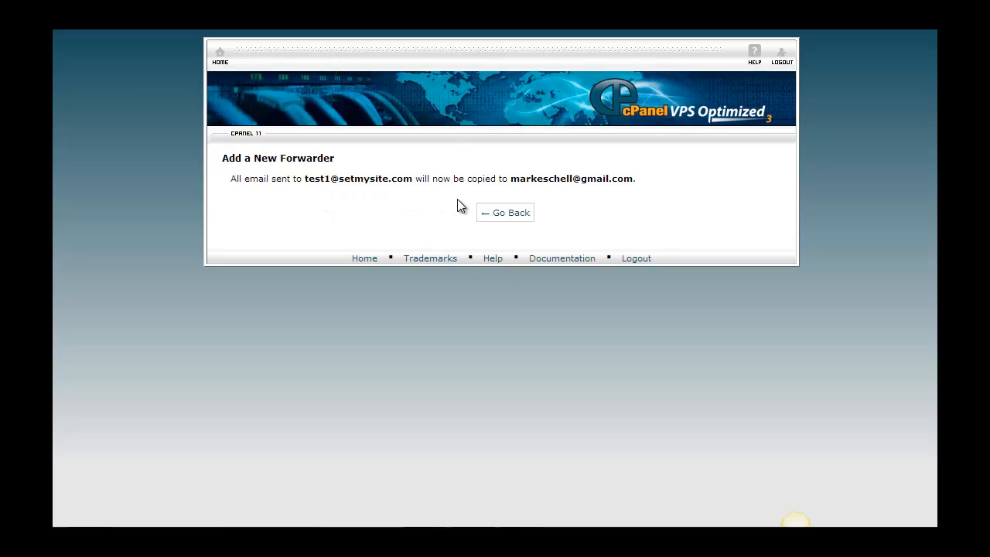
mouse_move(646, 223)
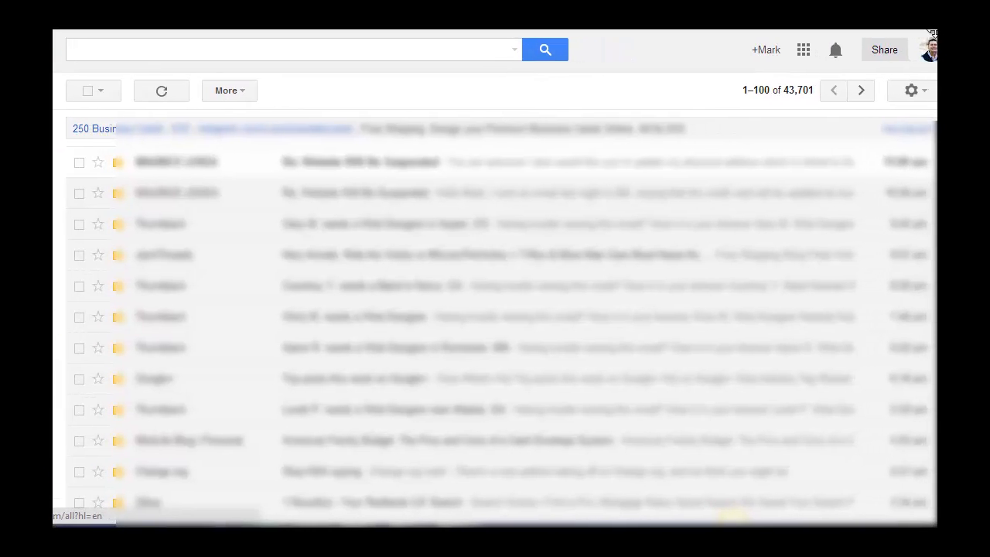
Step: Open Gmail Settings on the Accounts tab
click(905, 91)
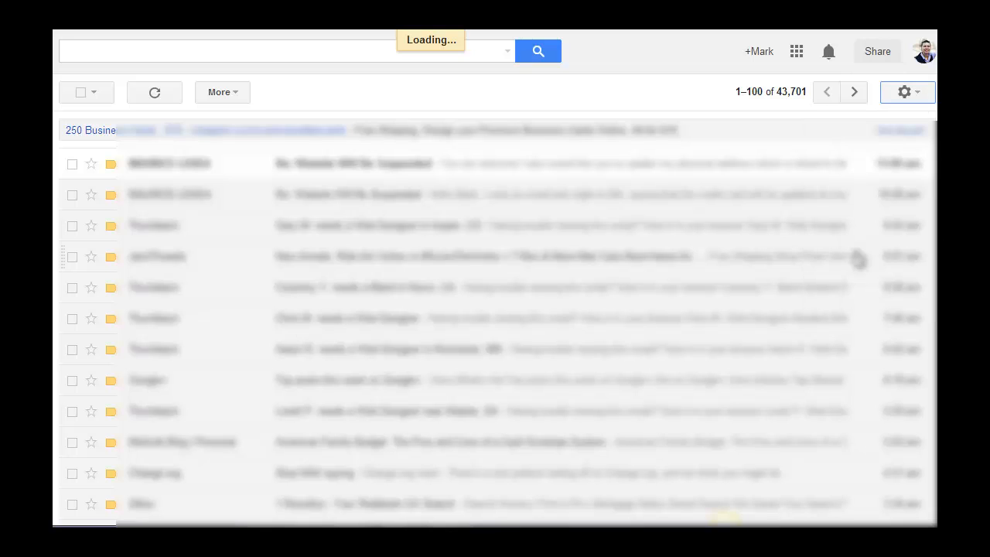
click(903, 91)
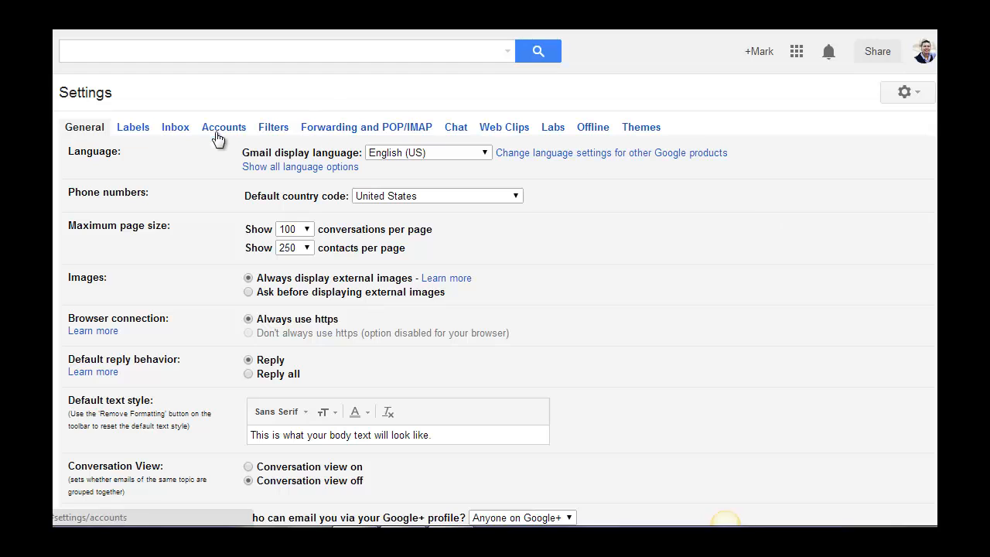
click(224, 126)
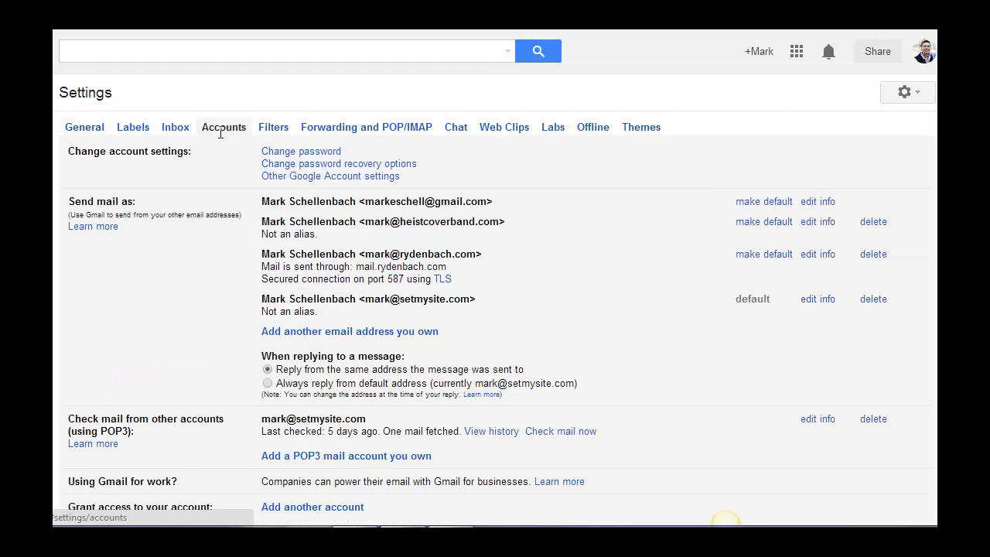
mouse_move(343, 354)
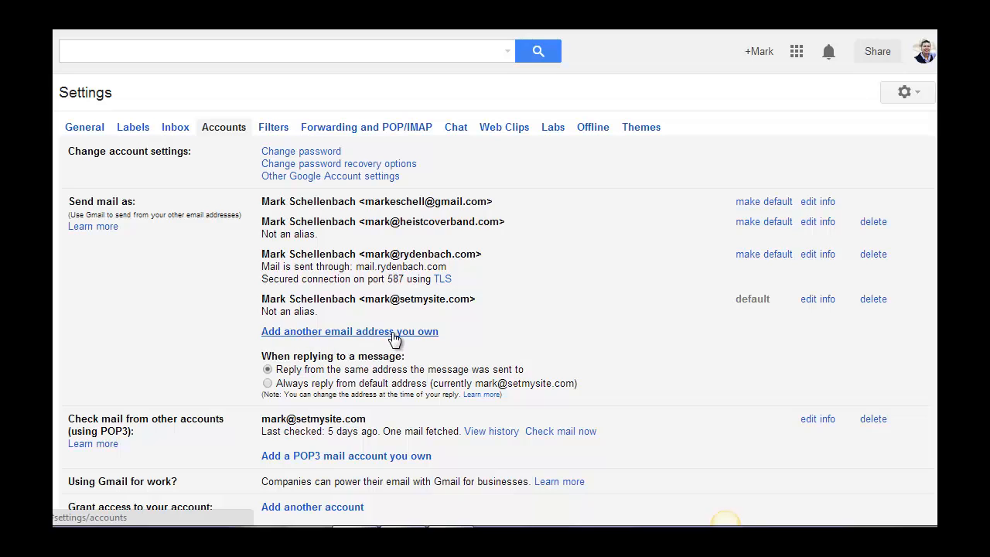
click(349, 331)
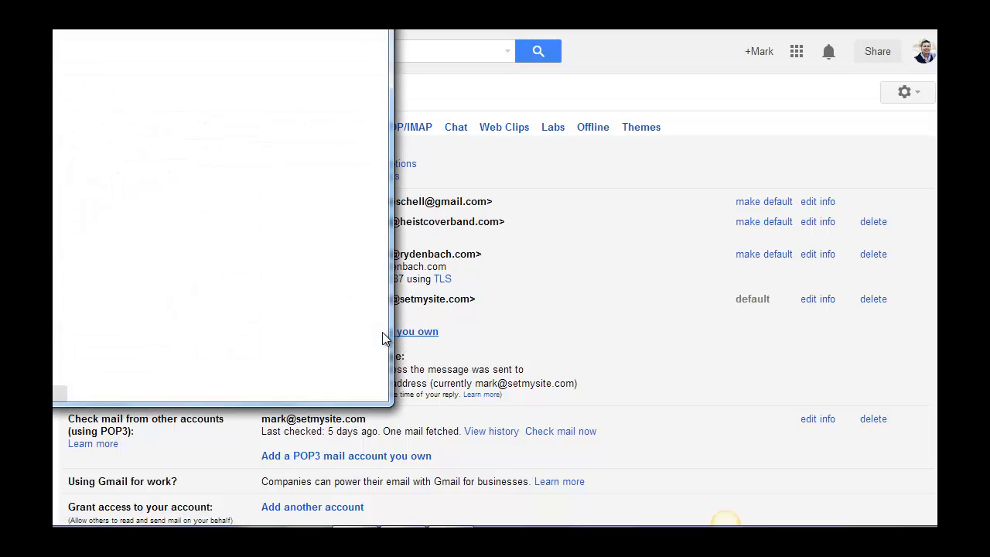
click(414, 331)
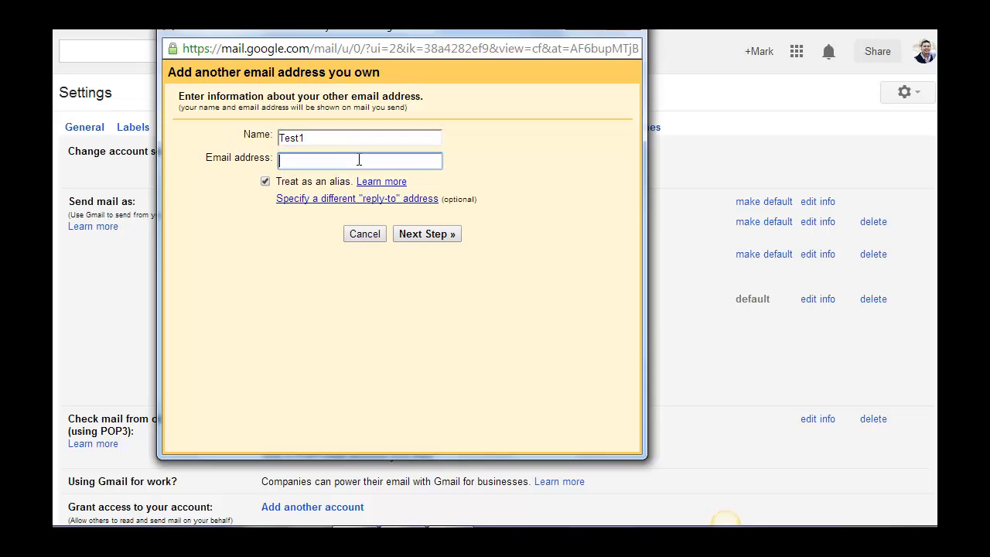
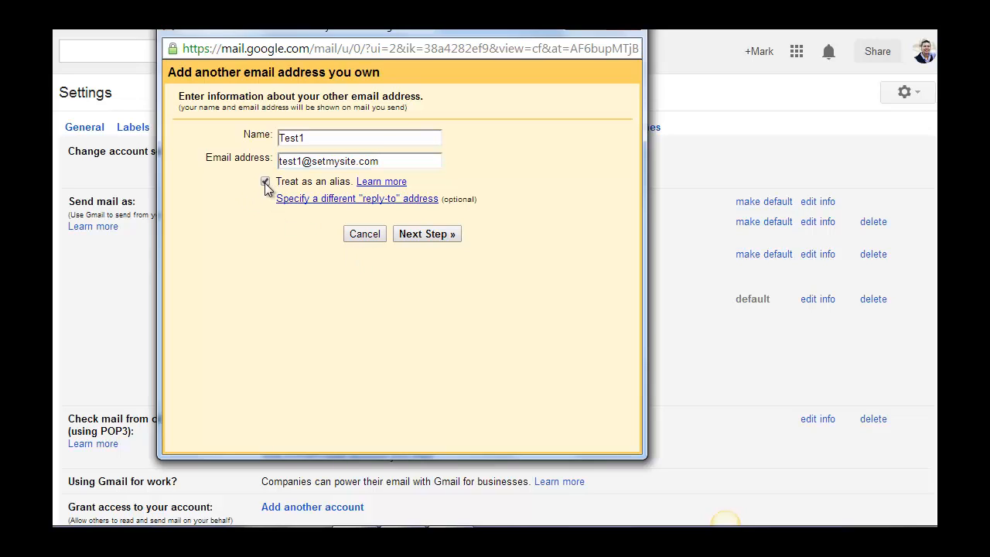
click(266, 181)
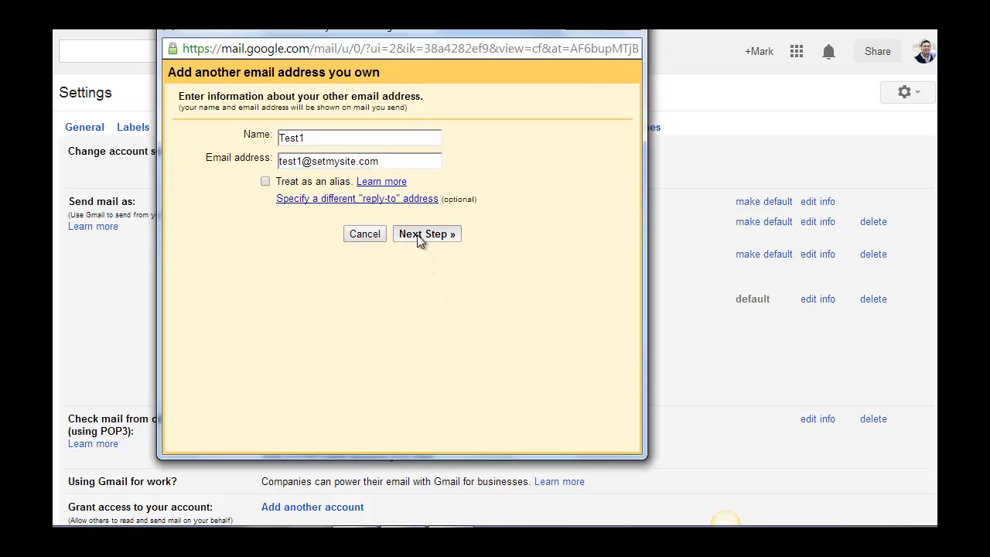
Step: Continue the add-address wizard, keep sending through Gmail, and send the verification email
click(427, 233)
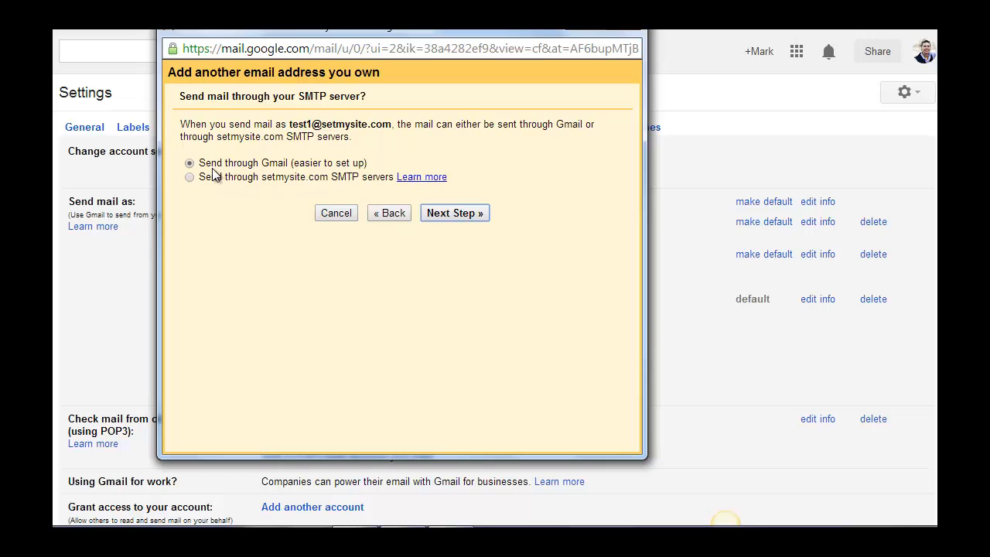
mouse_move(324, 172)
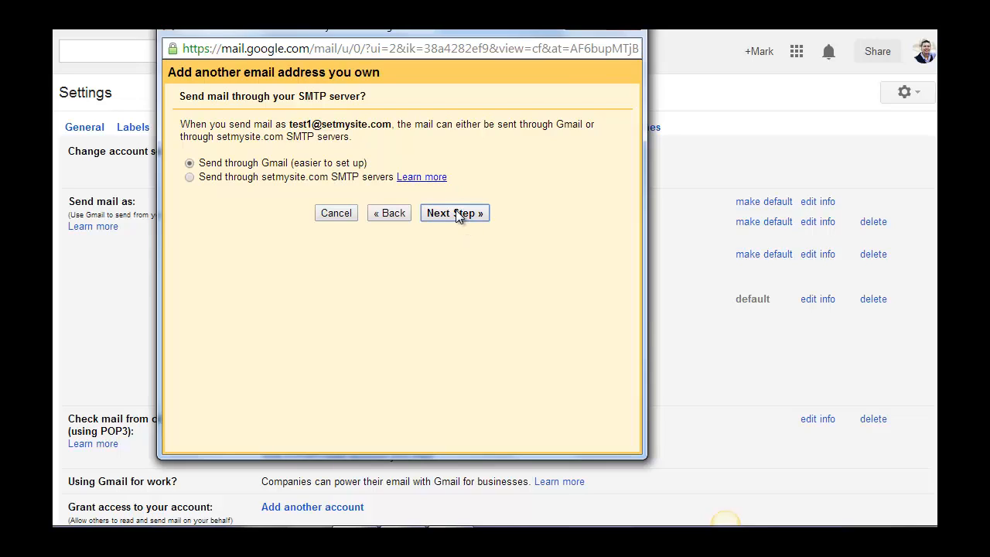
click(454, 213)
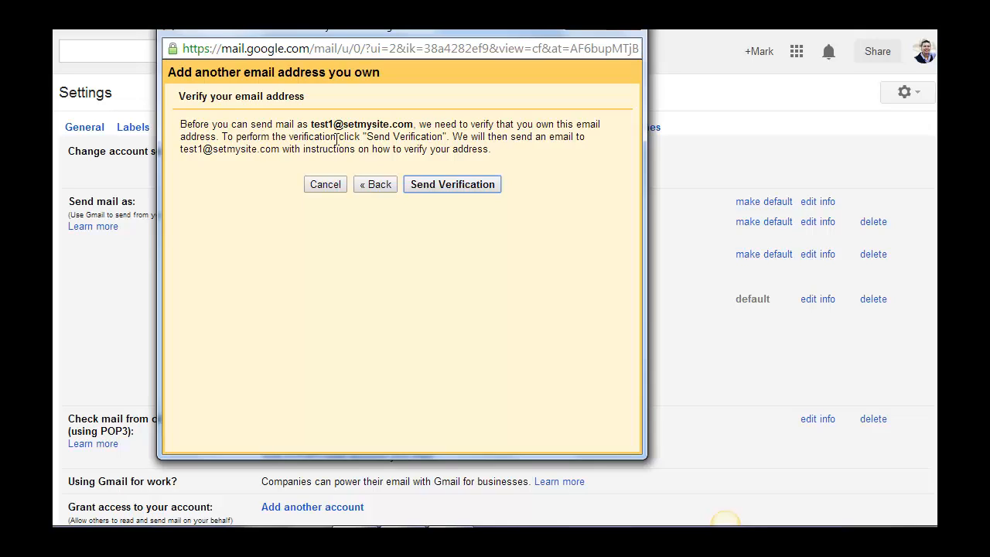
mouse_move(435, 145)
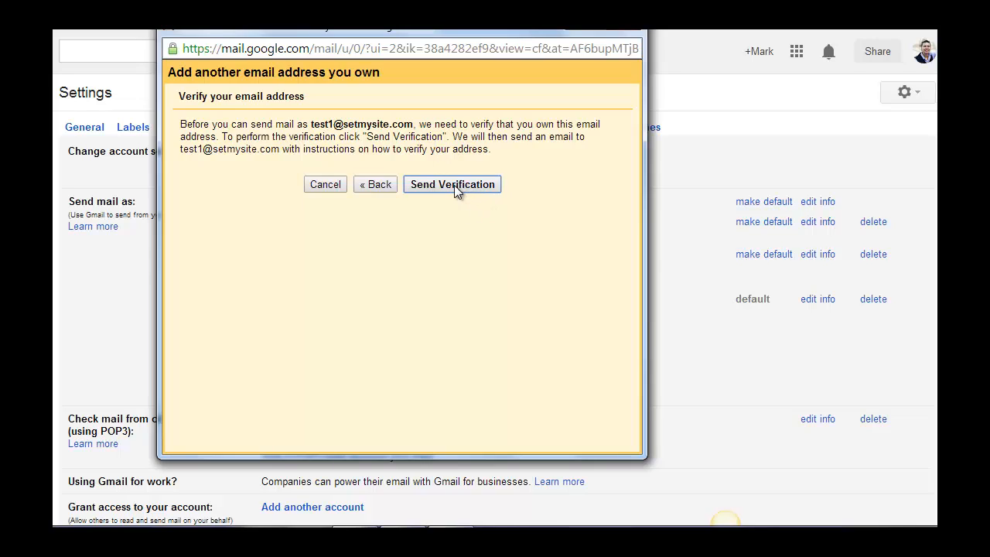
click(452, 184)
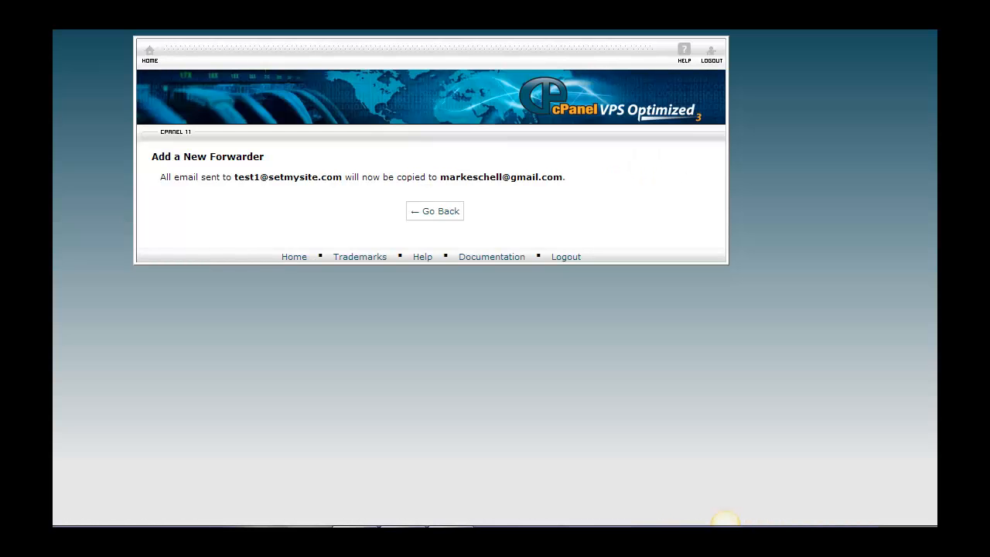
mouse_move(702, 192)
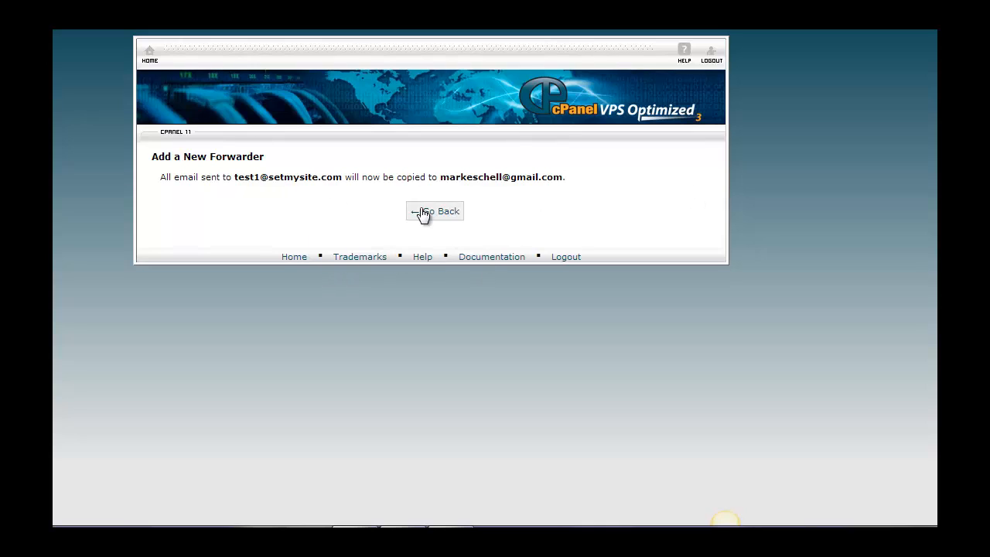
mouse_move(150, 56)
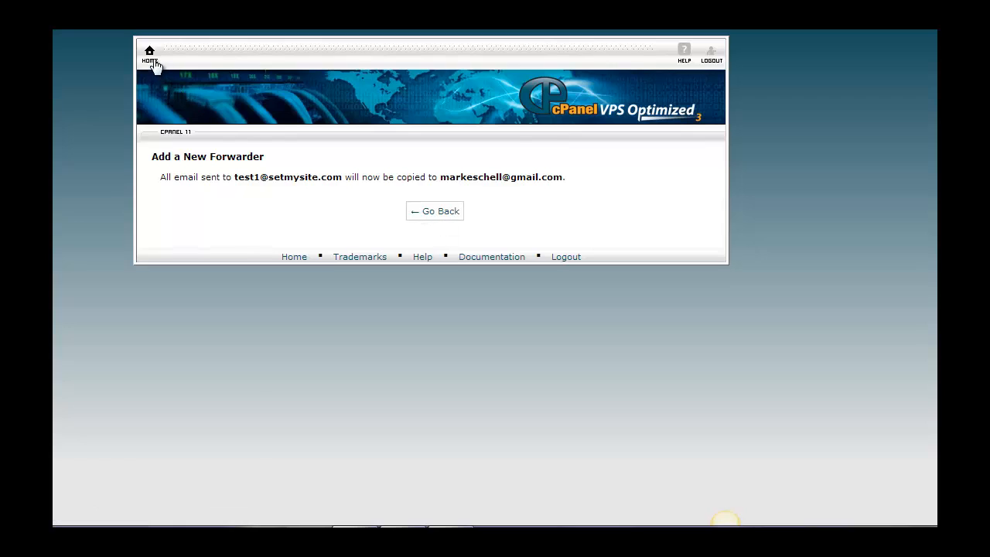
Step: Return to the cPanel Webmail home and read the test mailbox in RoundCube
click(150, 54)
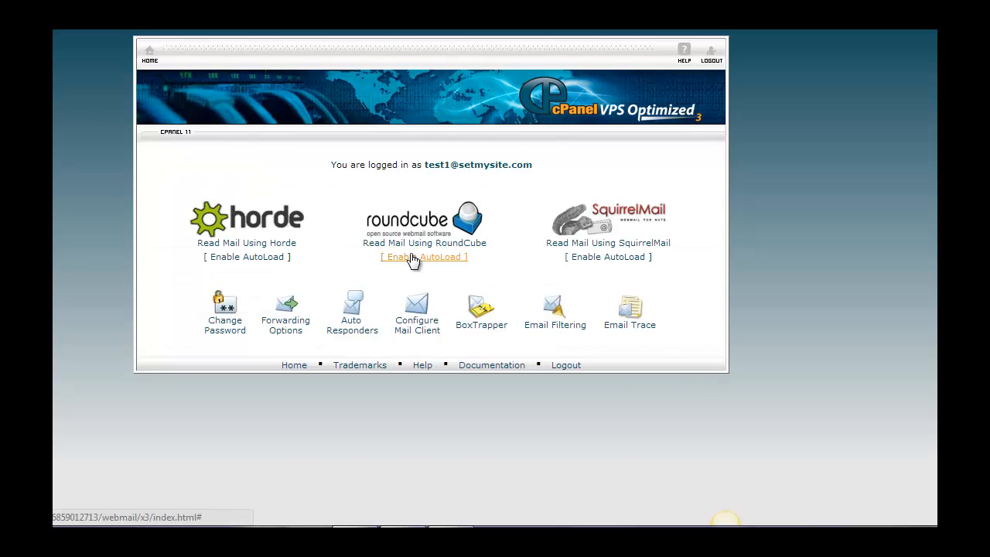
click(423, 242)
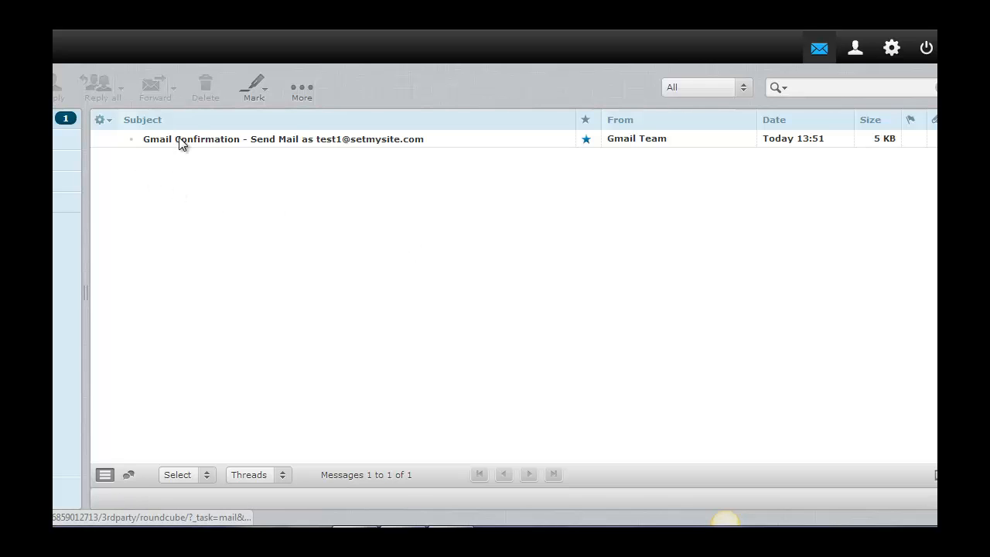
click(282, 138)
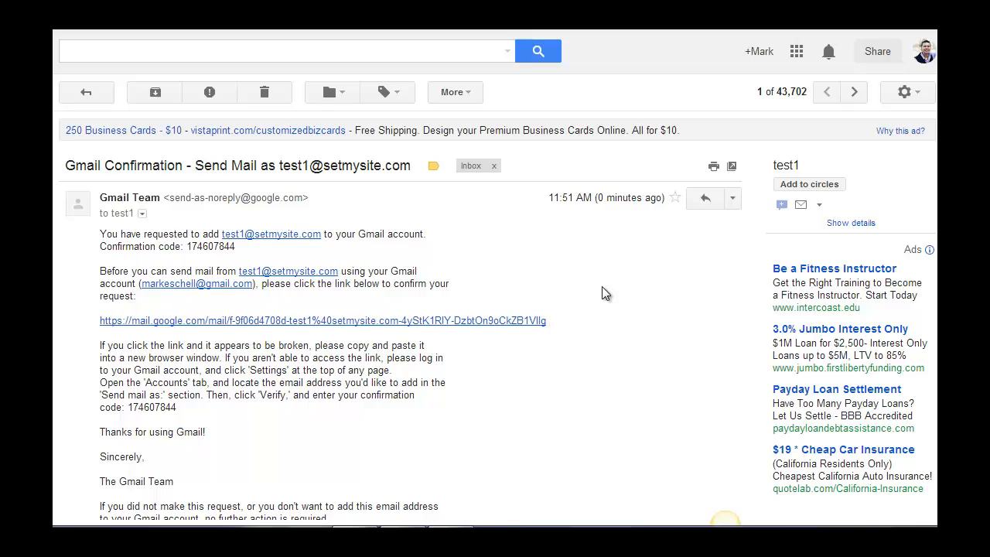
mouse_move(280, 256)
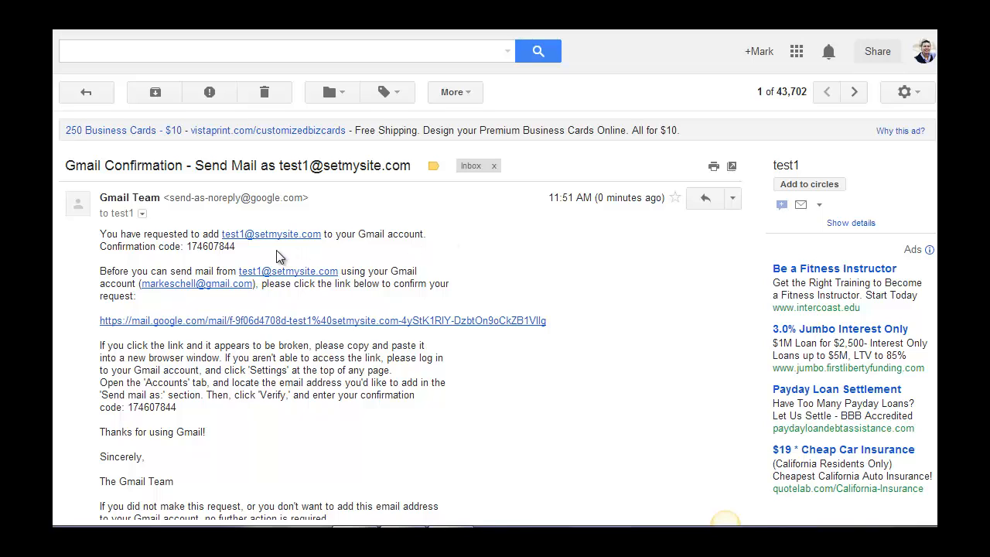
mouse_move(495, 299)
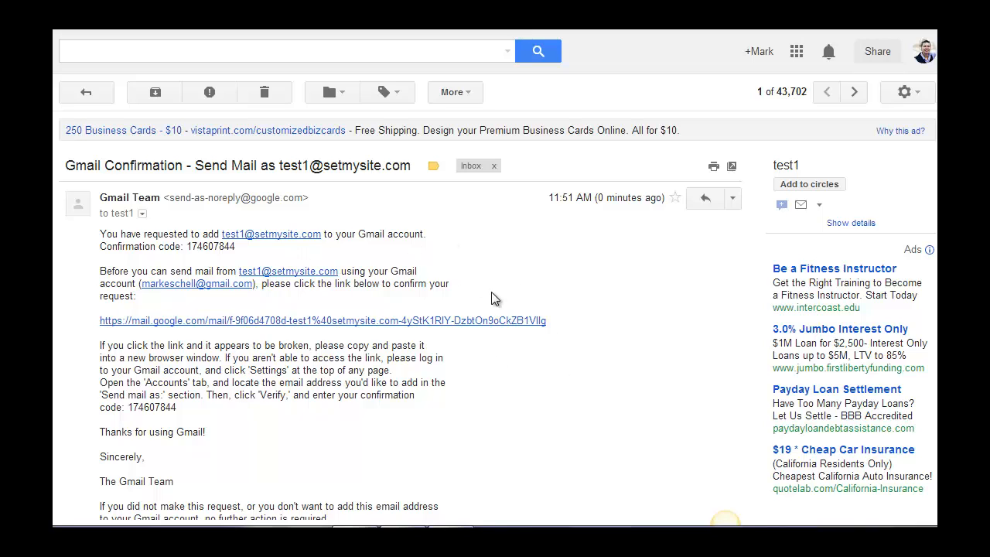
mouse_move(564, 278)
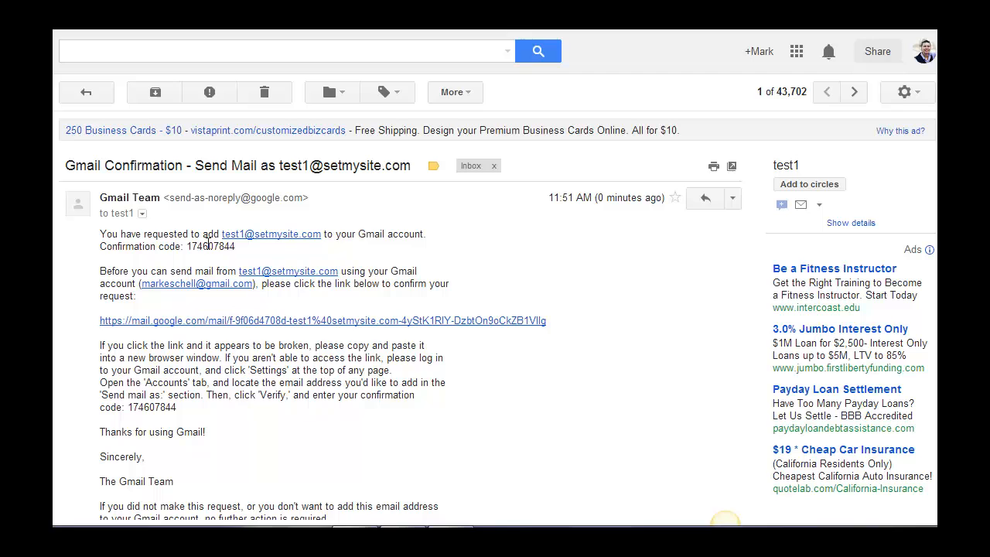
double_click(211, 246)
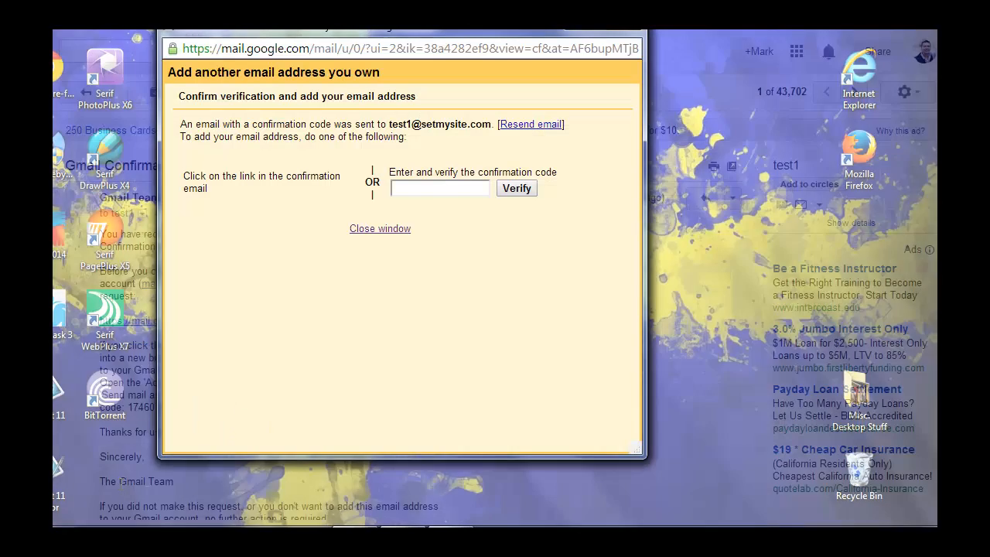
Step: Paste the confirmation code into the verification window's code field
right_click(440, 188)
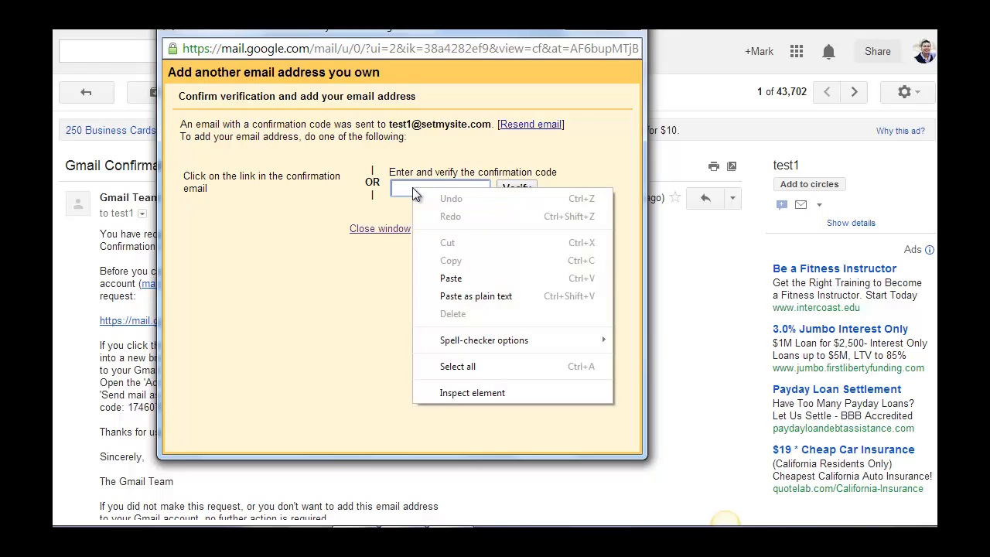
click(451, 278)
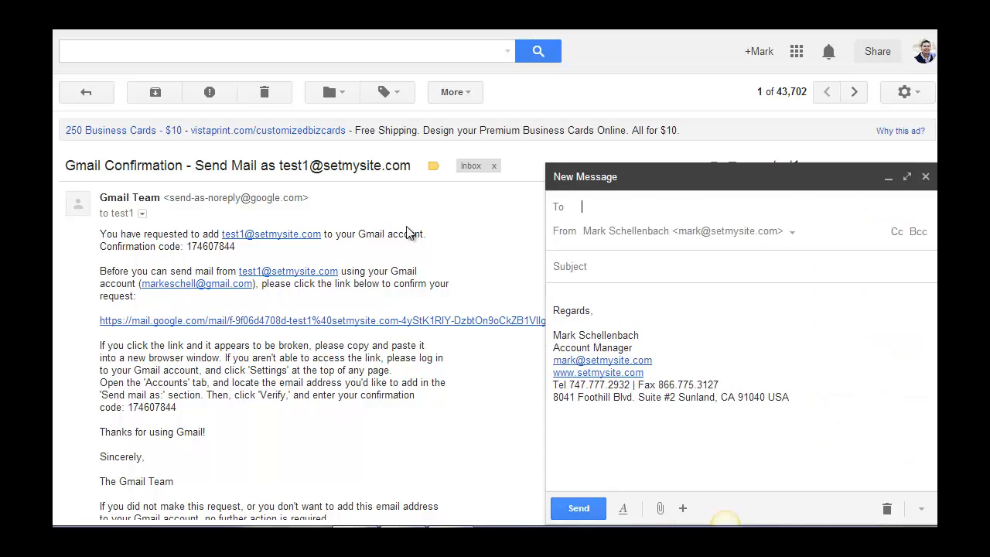
mouse_move(625, 243)
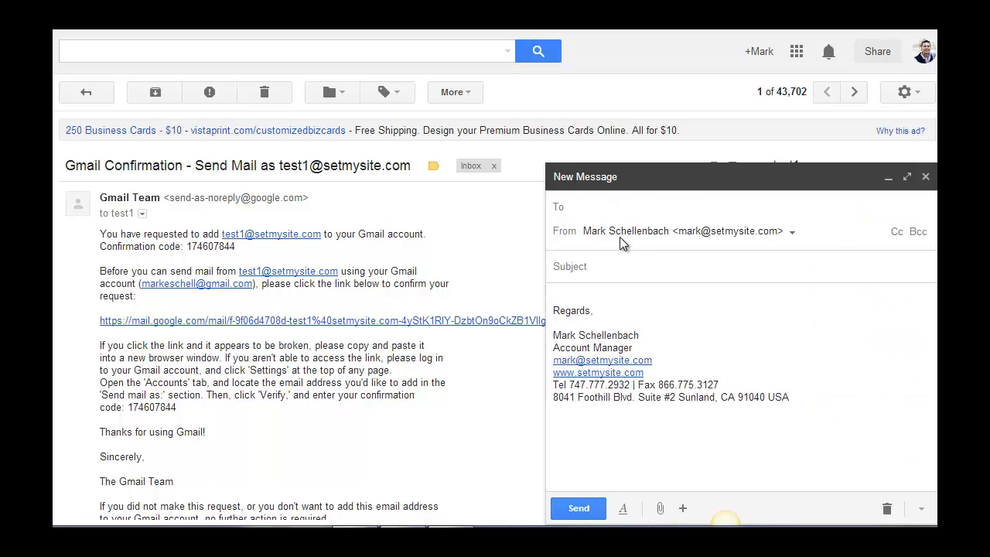
Step: Pick Test1 as the From address of a new message, then discard the draft
click(791, 232)
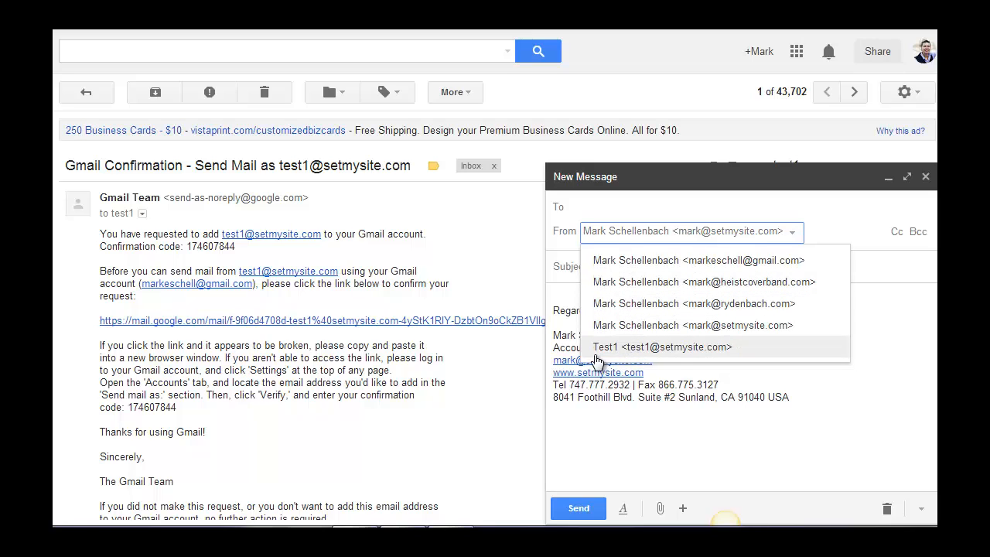
mouse_move(707, 354)
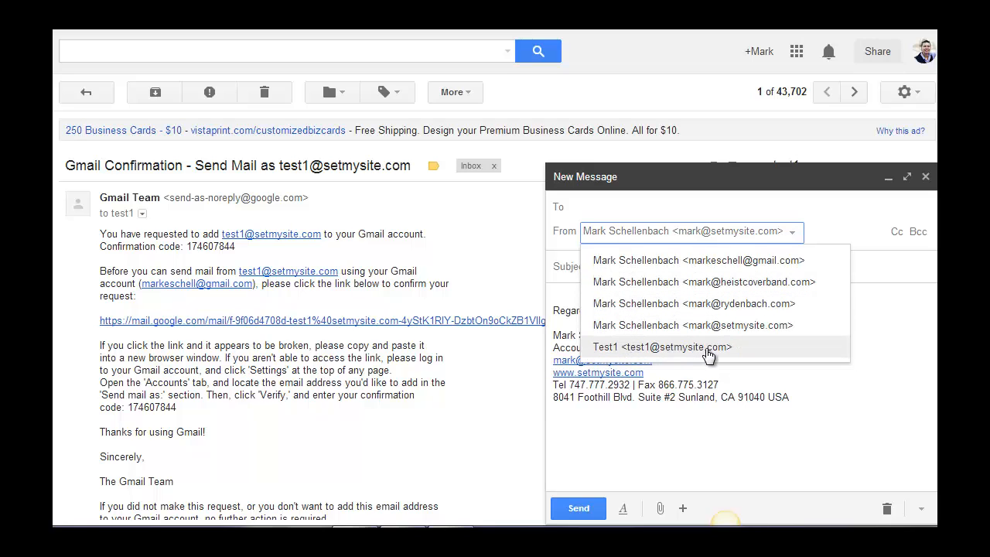
click(663, 346)
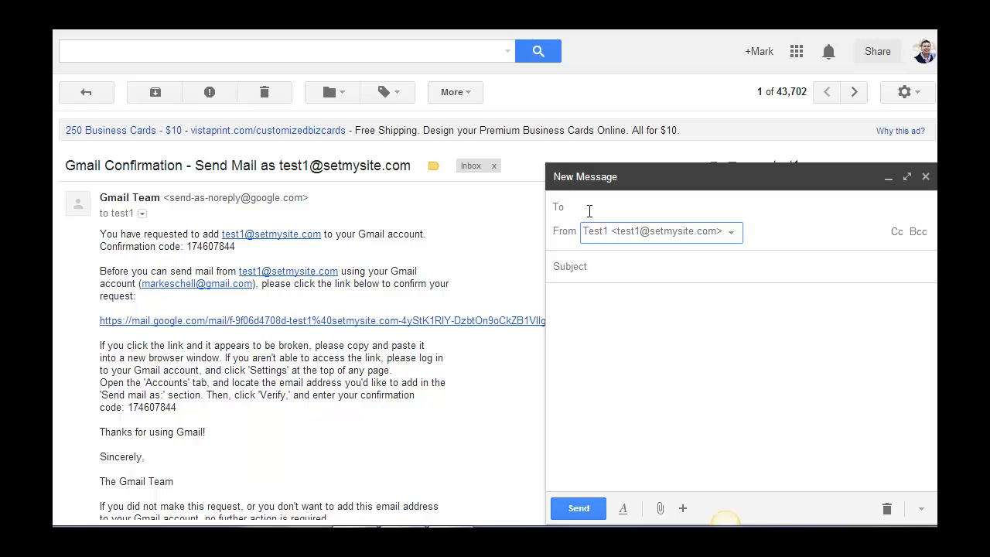
mouse_move(663, 256)
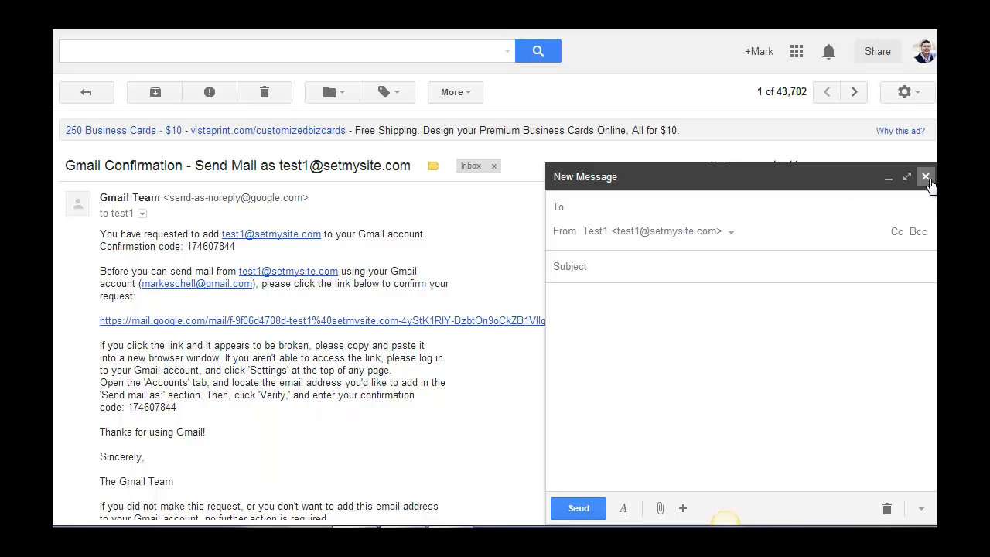
click(925, 176)
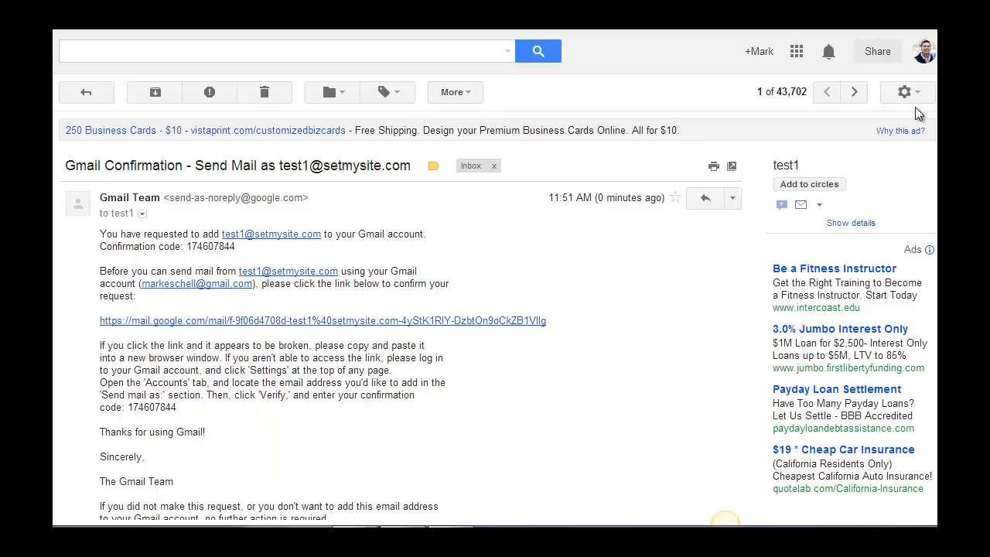
Step: Reopen Gmail Settings on the Accounts tab to see Test1 listed
click(905, 92)
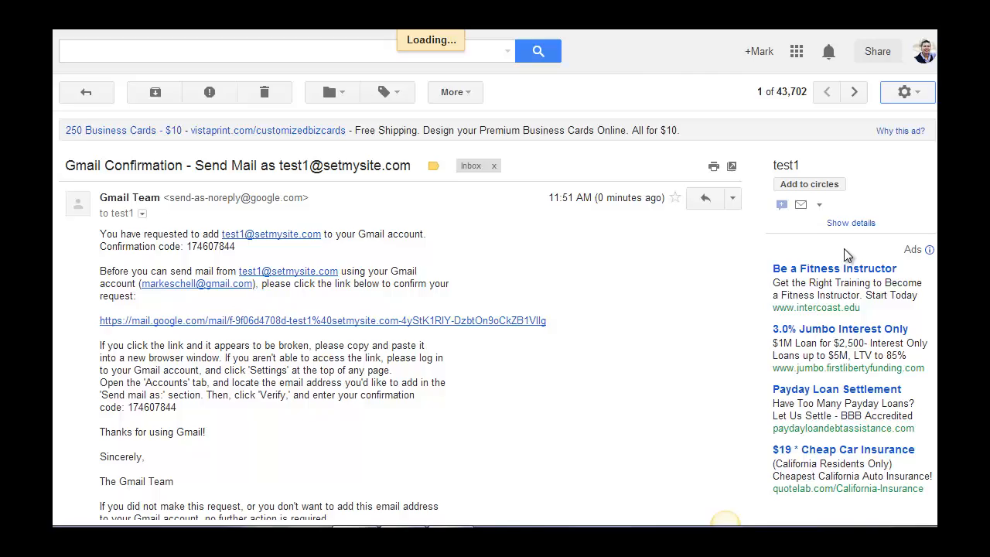
click(903, 91)
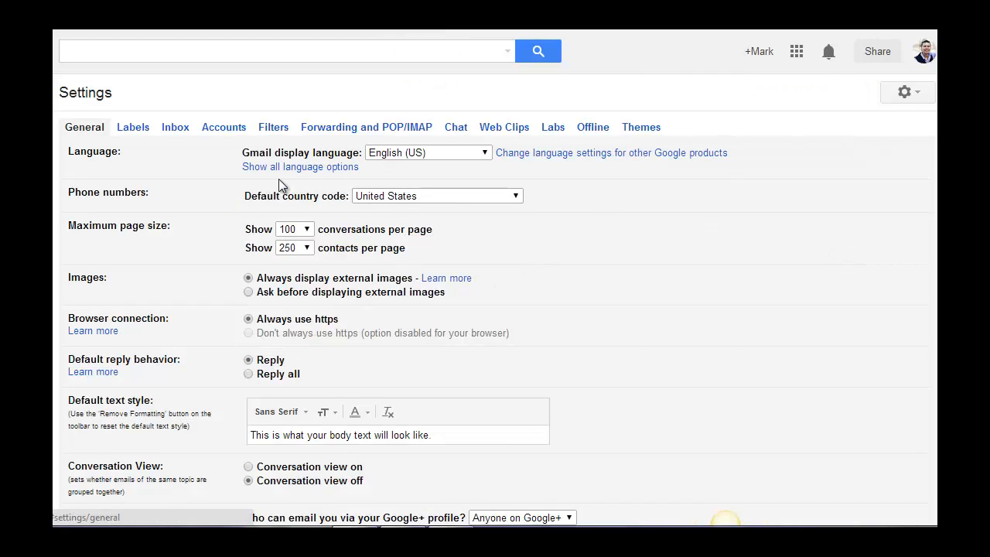
click(224, 127)
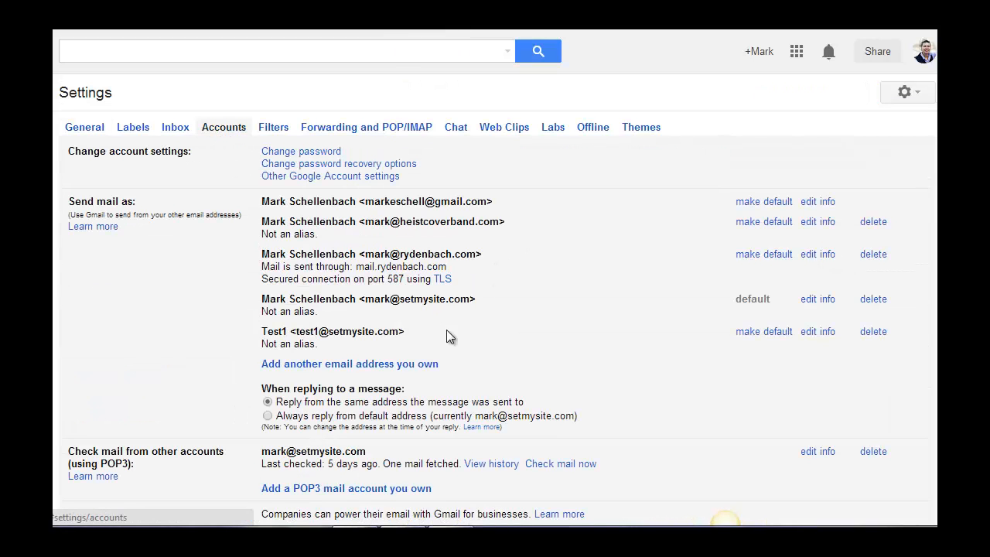
mouse_move(354, 281)
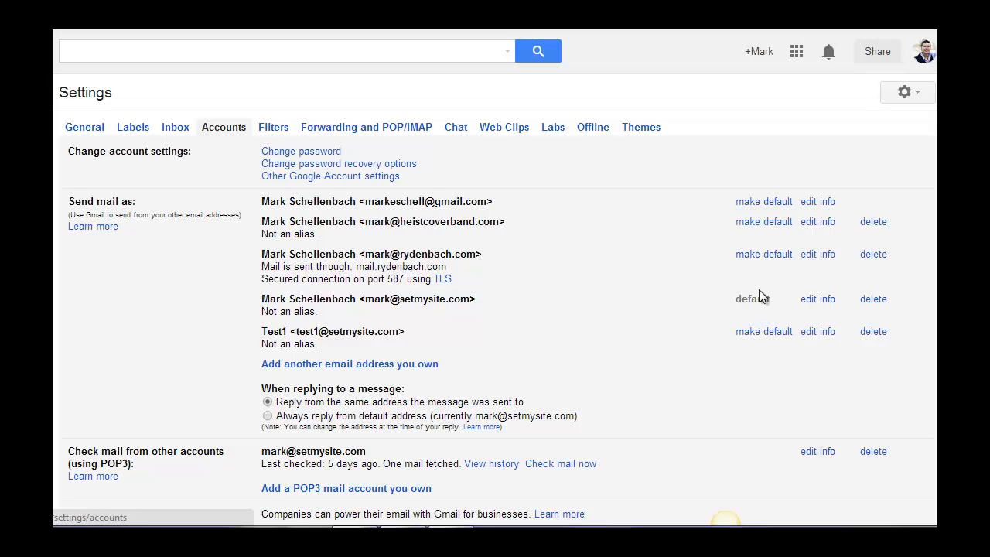
mouse_move(131, 240)
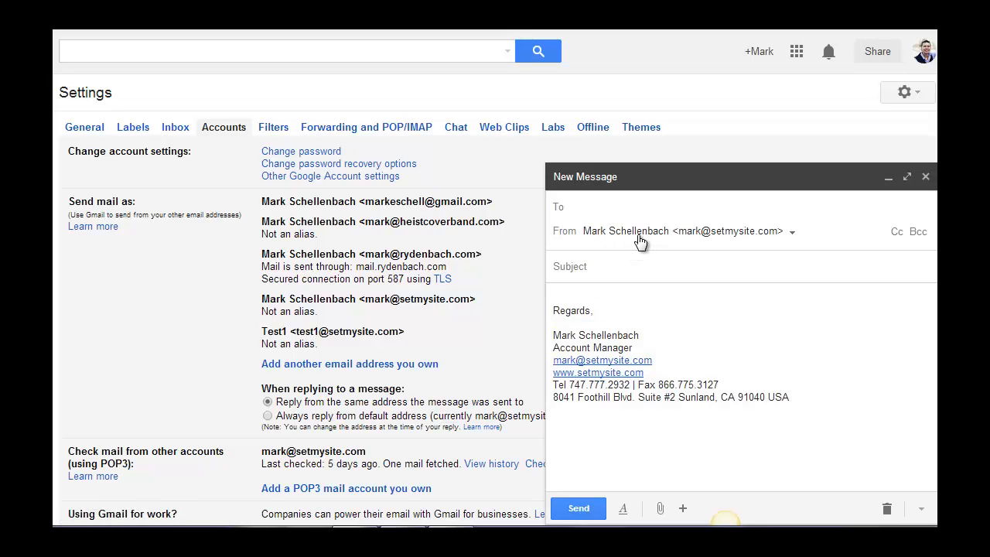
mouse_move(733, 239)
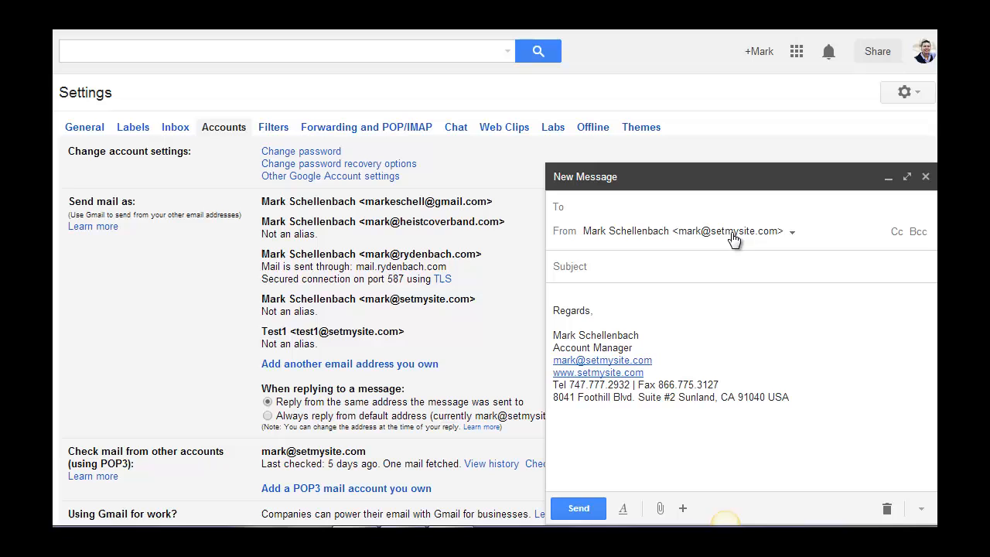
Step: Check the new message's From field, then discard the draft to return to Accounts settings
click(791, 232)
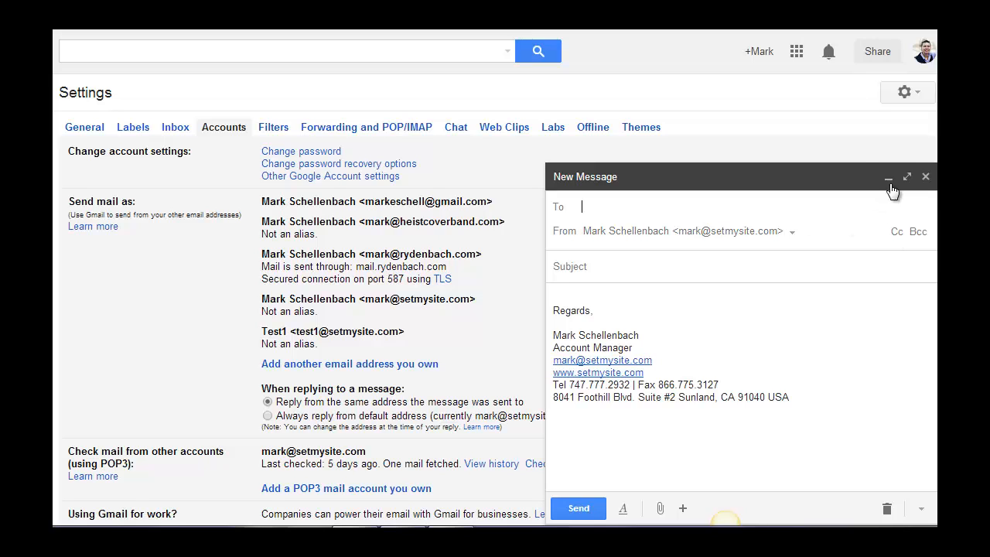
click(925, 177)
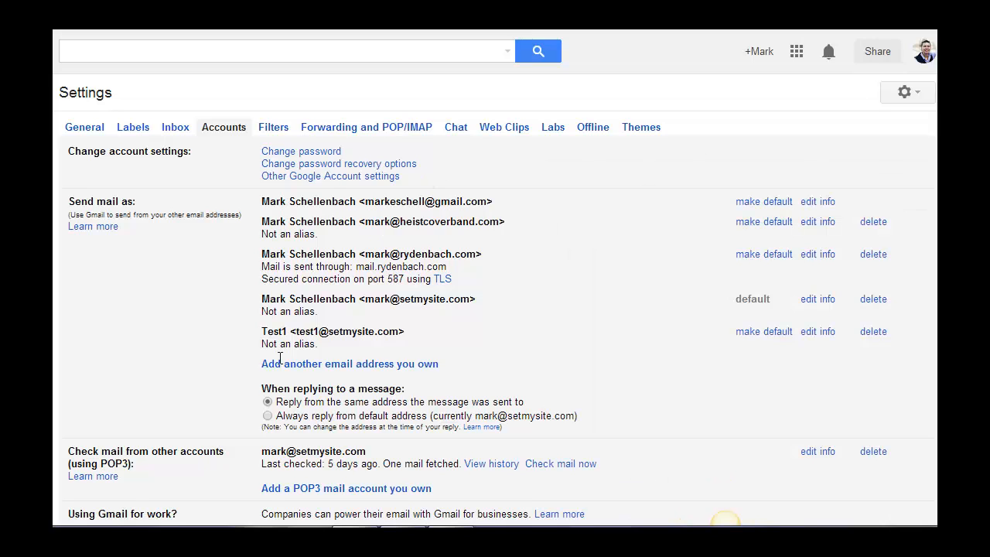
mouse_move(582, 348)
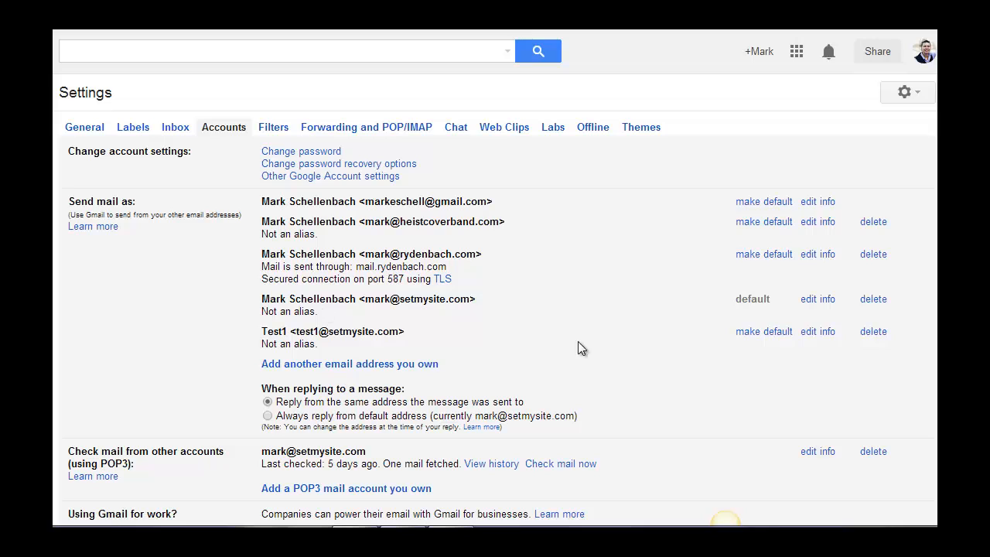
mouse_move(764, 331)
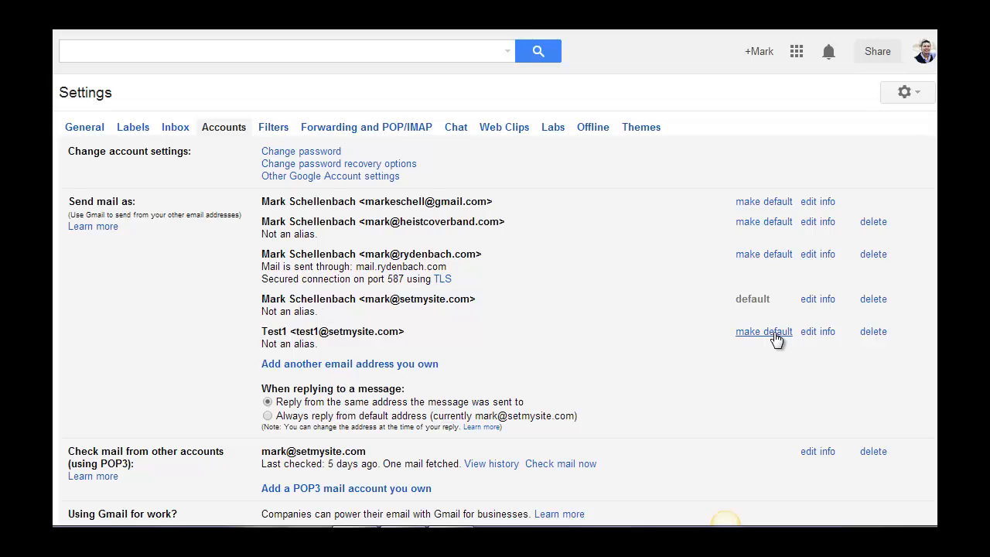
mouse_move(431, 270)
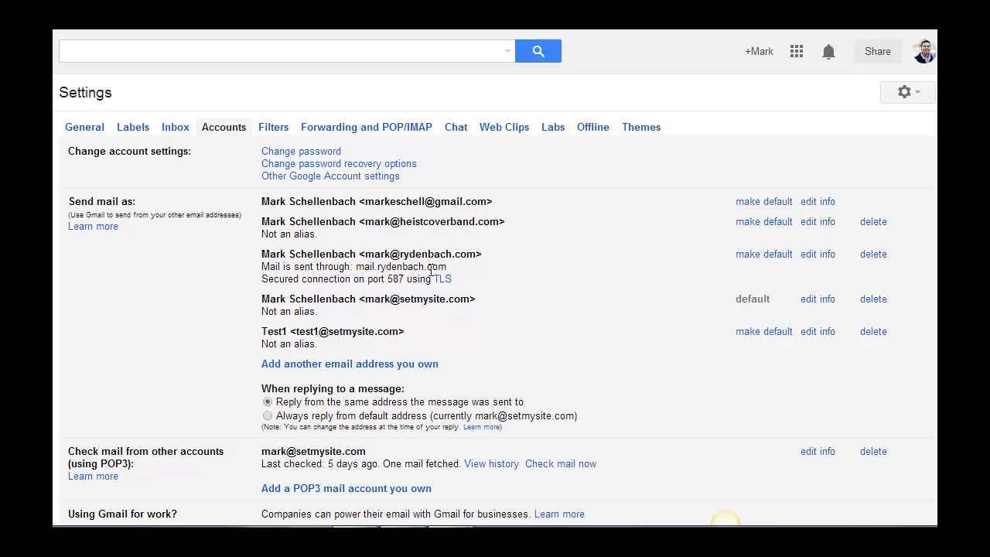
mouse_move(410, 496)
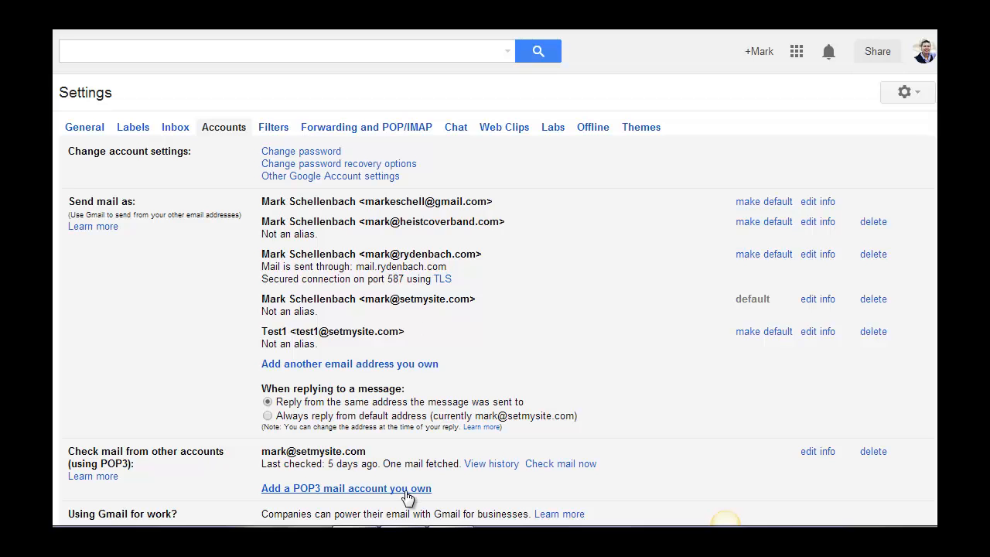